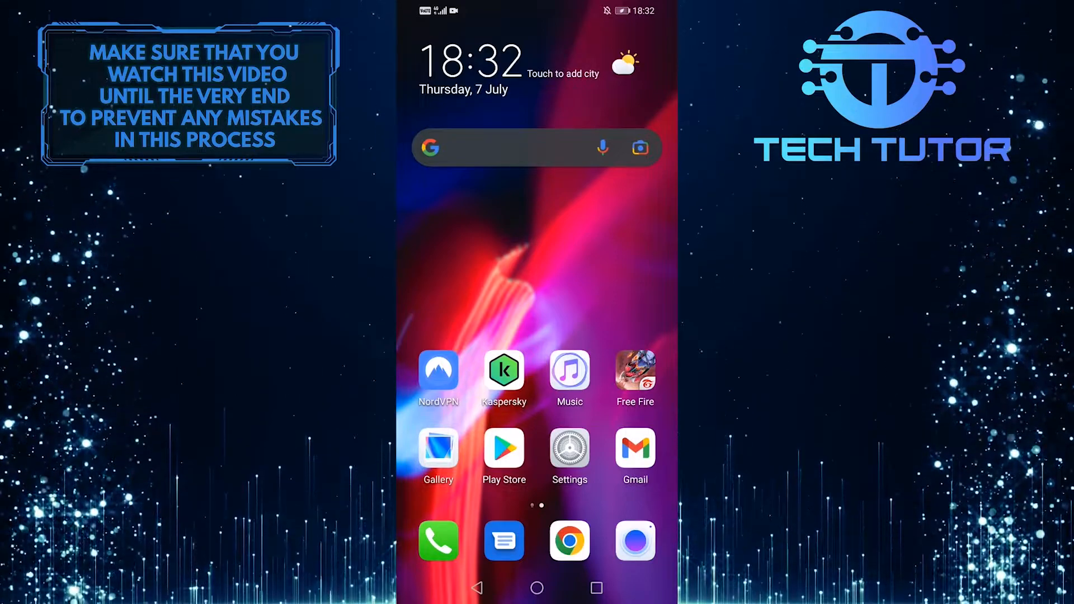
Start an app search in Google Play Store from the home screen
{"action": "left_click", "coordinate": [503, 450]}
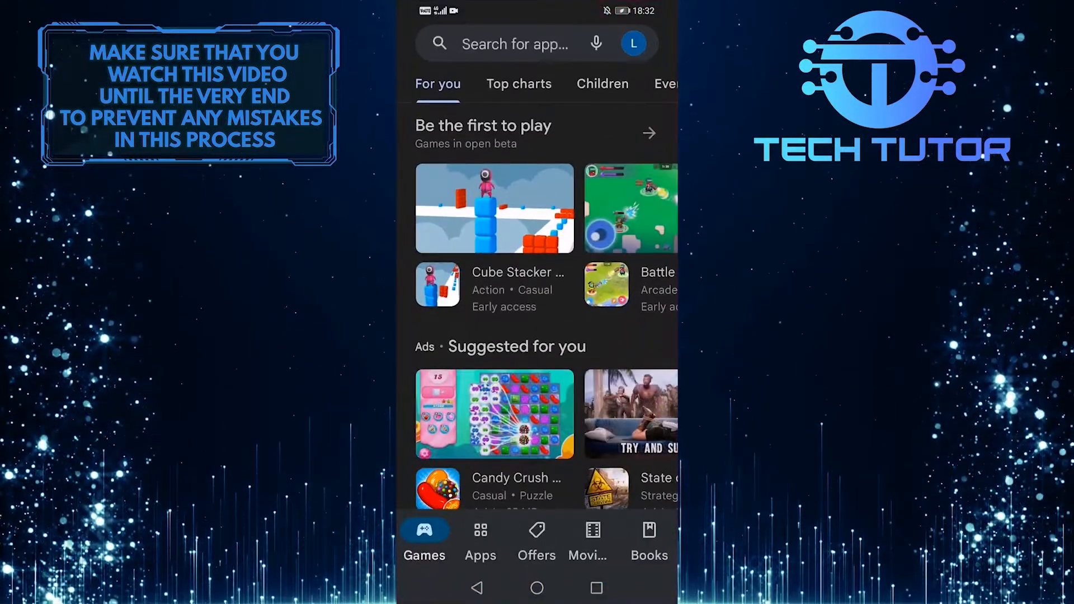
{"action": "left_click", "coordinate": [514, 43]}
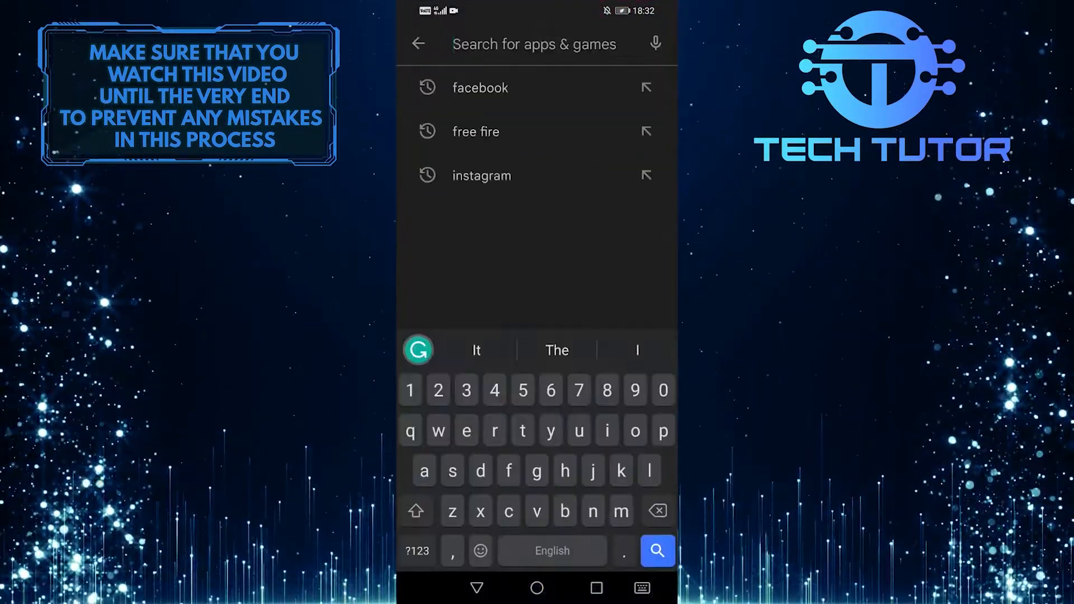
Update the Facebook app from the 'facebook' recent search result
{"action": "left_click", "coordinate": [480, 87]}
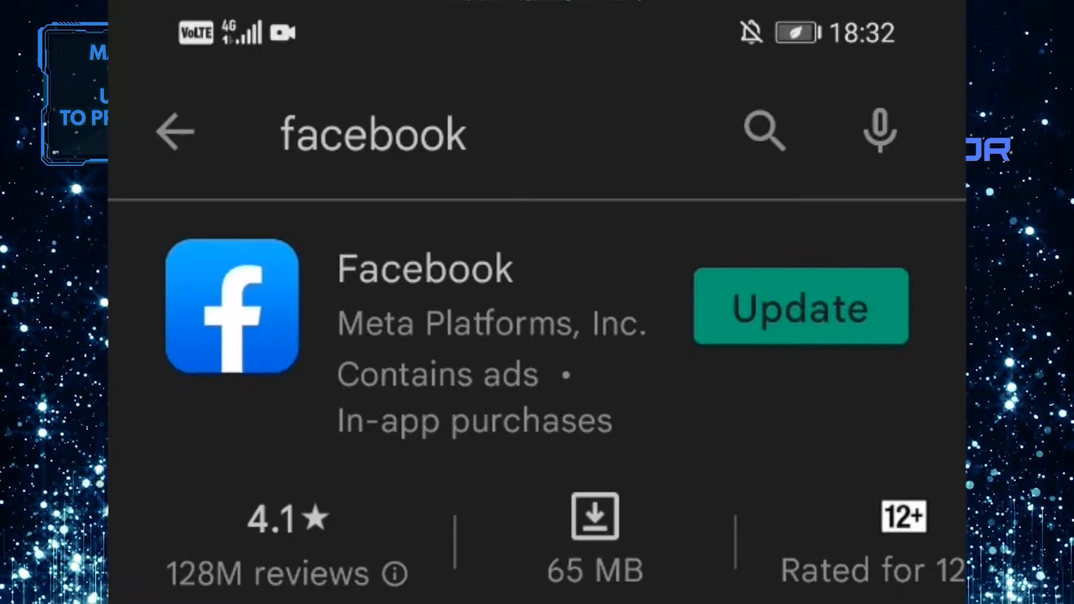
{"action": "left_click", "coordinate": [800, 306]}
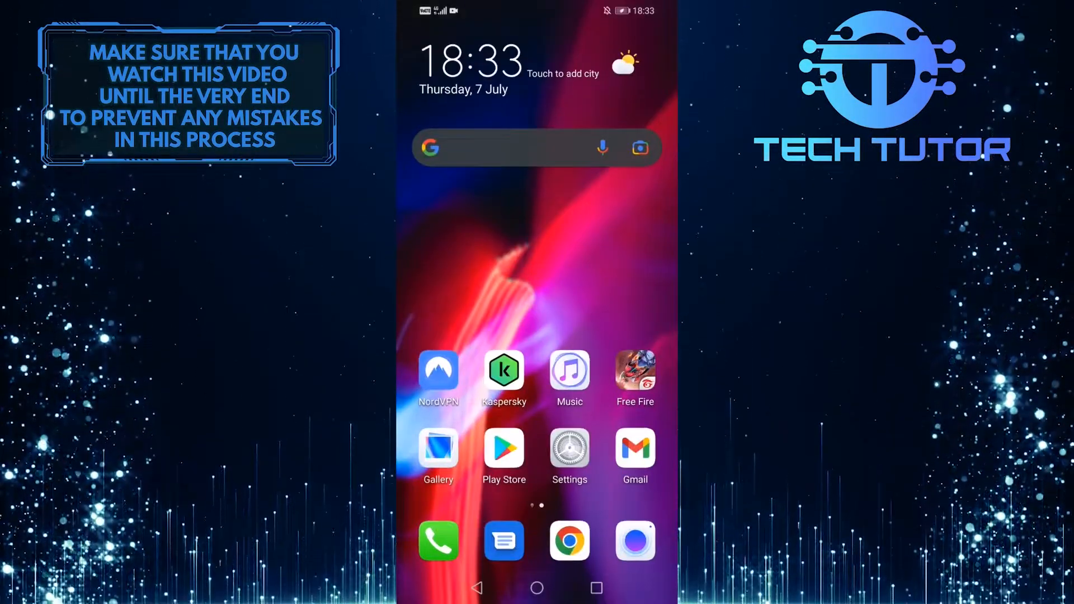
Find Facebook in Settings > Apps by searching 'fa' and open its app settings
{"action": "left_click", "coordinate": [569, 450]}
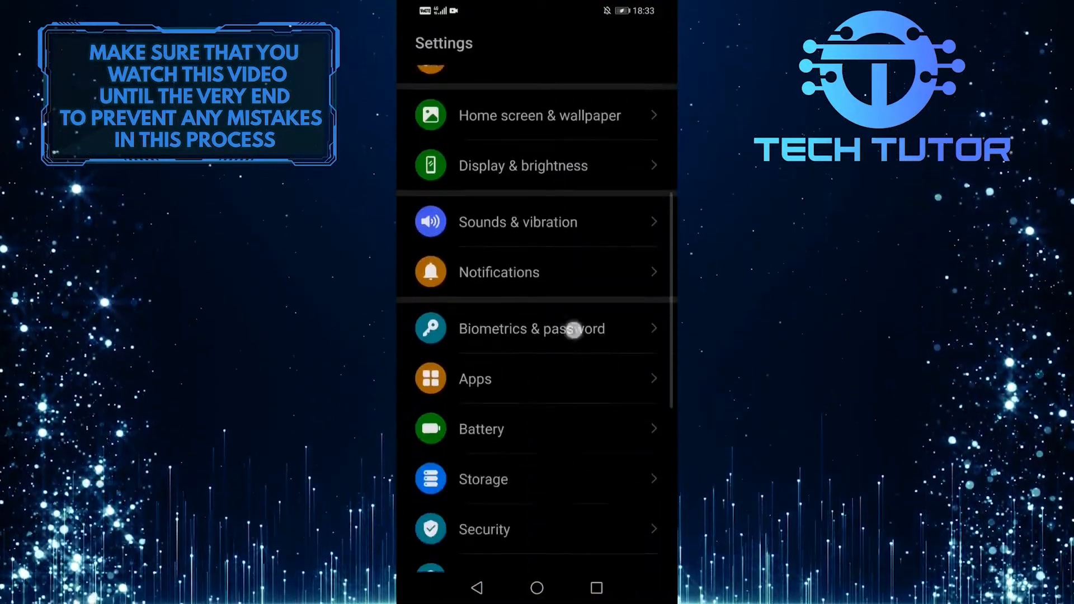
{"action": "left_click", "coordinate": [475, 380]}
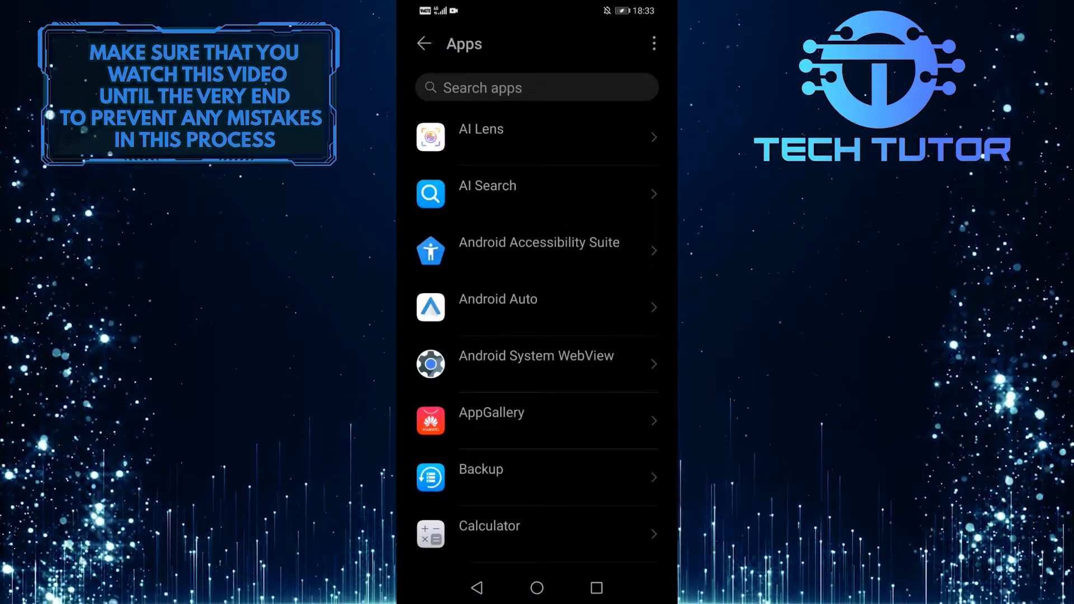
{"action": "type", "text": "facebook"}
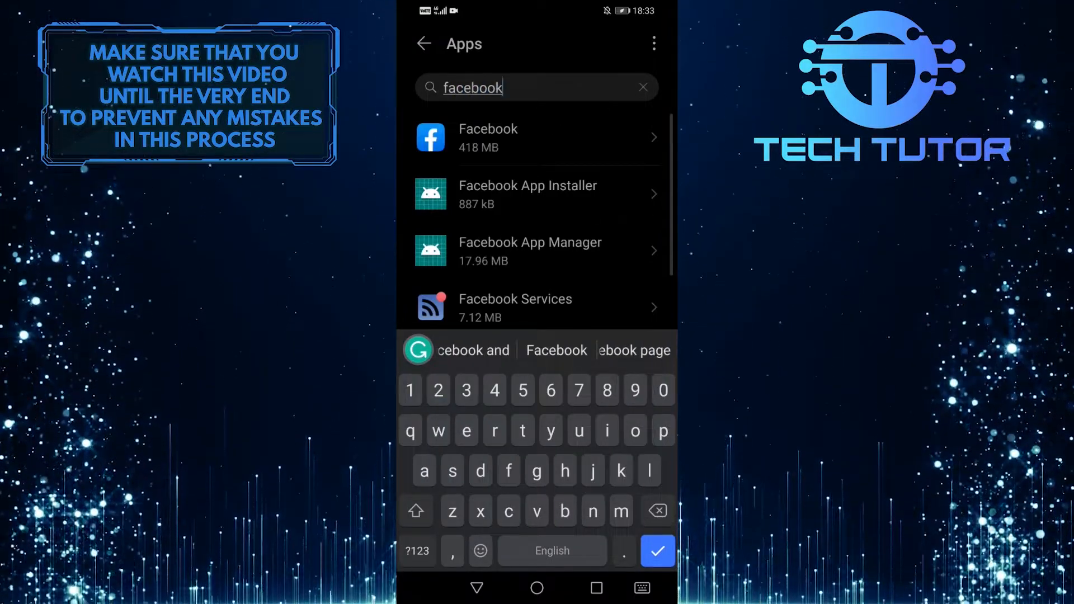
{"action": "left_click", "coordinate": [487, 137]}
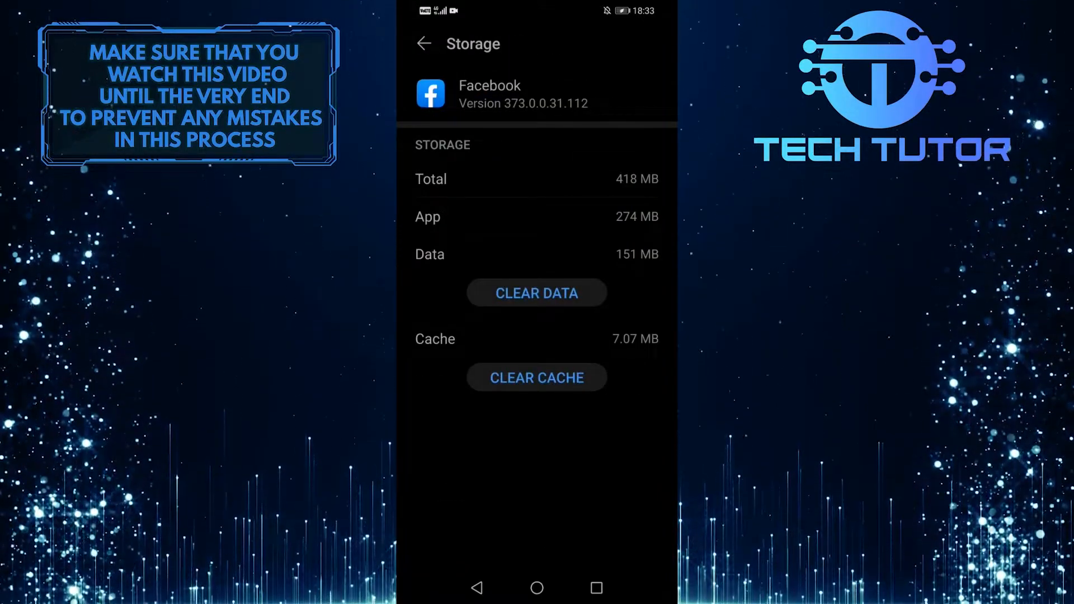
Clear Facebook's stored app data and confirm the deletion
{"action": "left_click", "coordinate": [536, 293]}
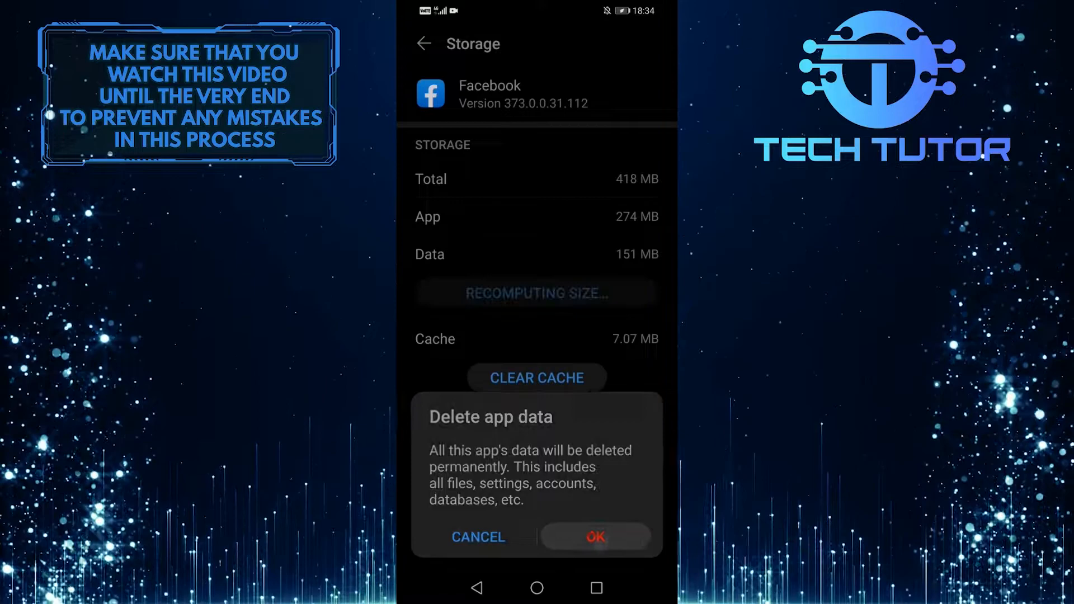
{"action": "left_click", "coordinate": [595, 536]}
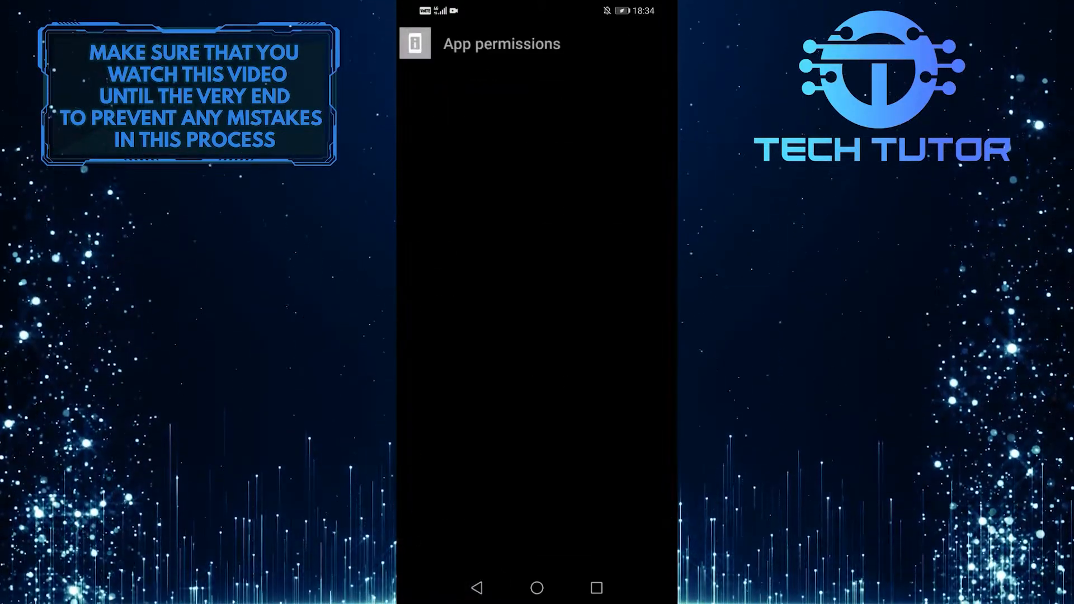
Allow Facebook microphone access and review the Allowed permissions list
{"action": "left_click", "coordinate": [501, 43]}
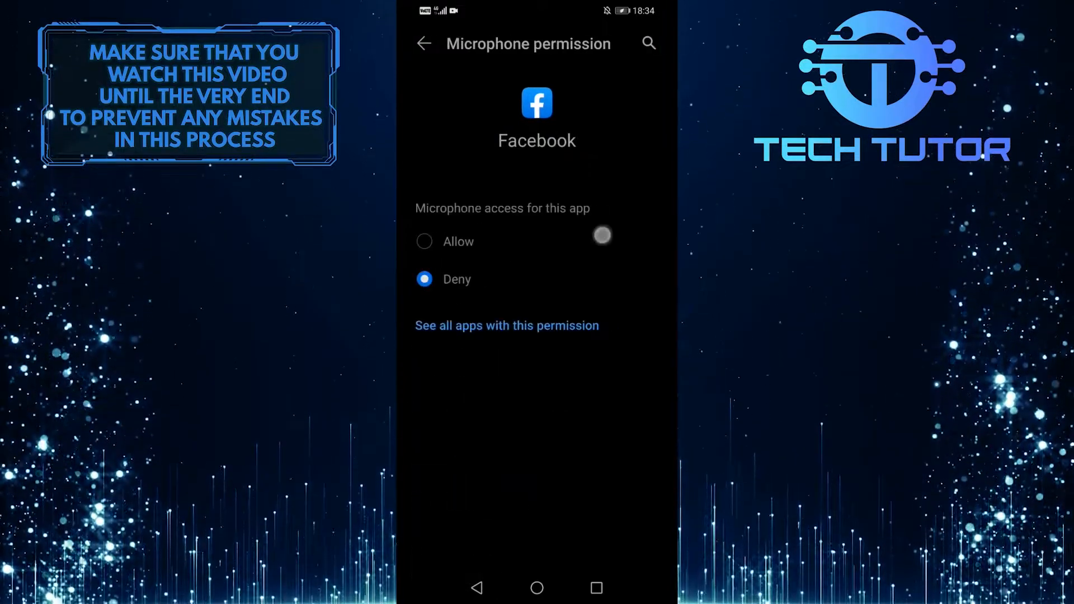
{"action": "left_click", "coordinate": [423, 44]}
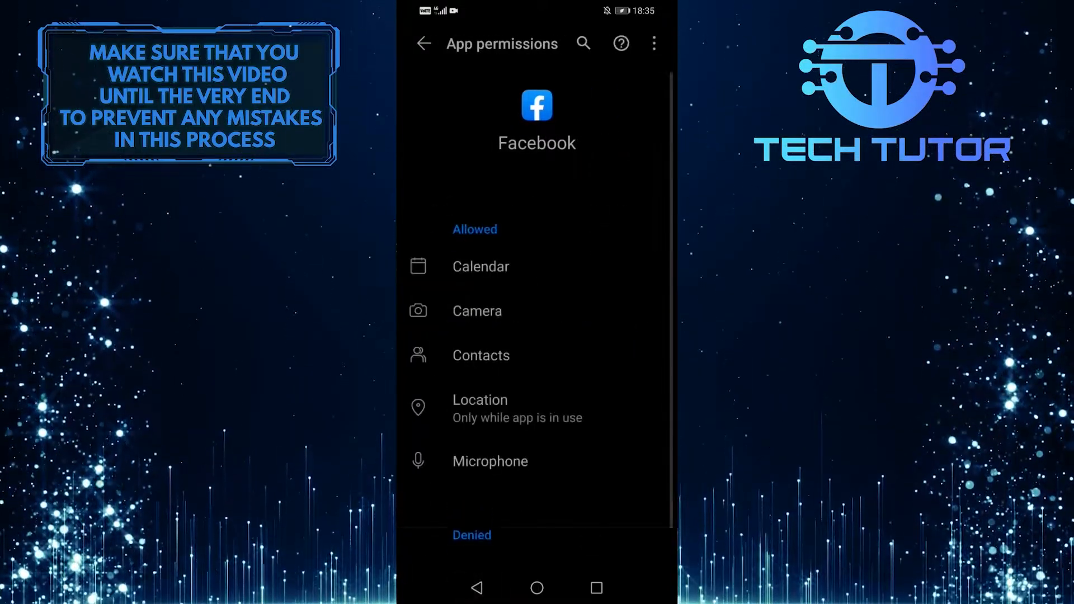
{"action": "scroll", "scroll_direction": "down", "scroll_amount": 3}
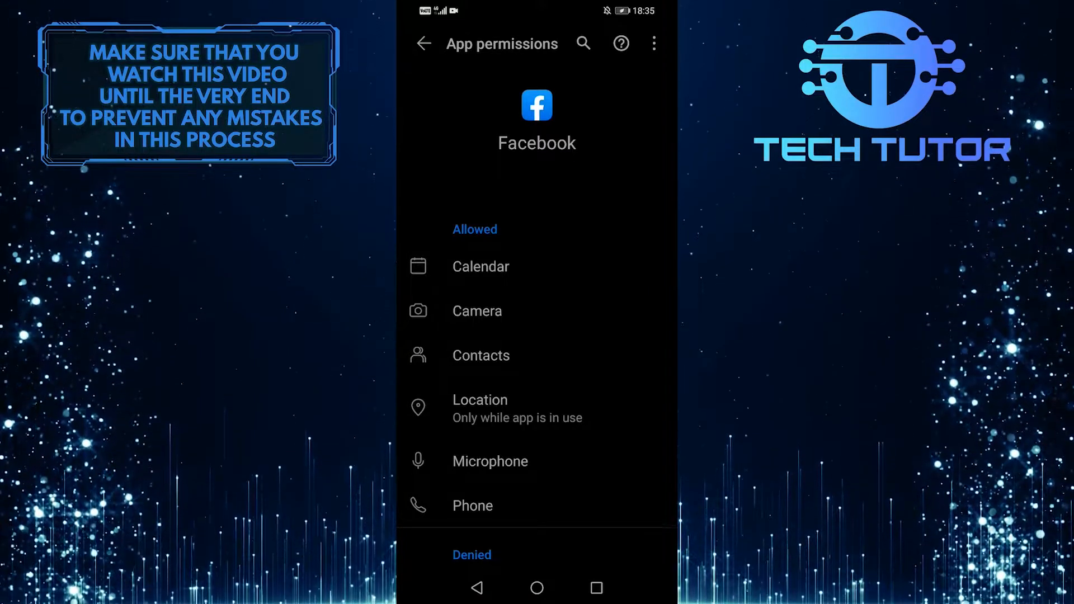